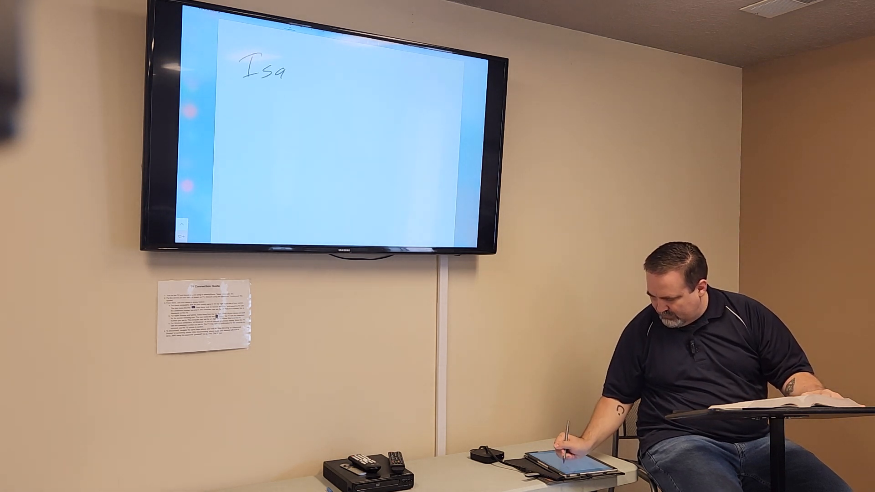
{"action": "type", "text": "32"}
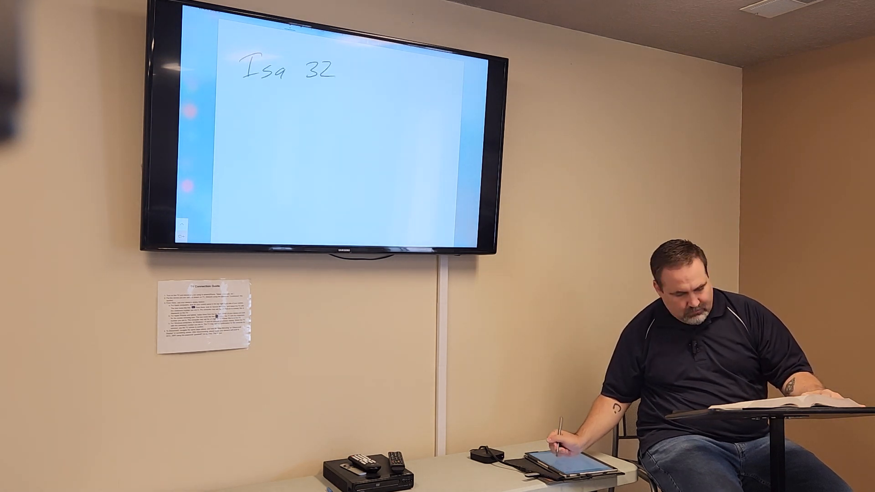
{"action": "type", "text": ".9"}
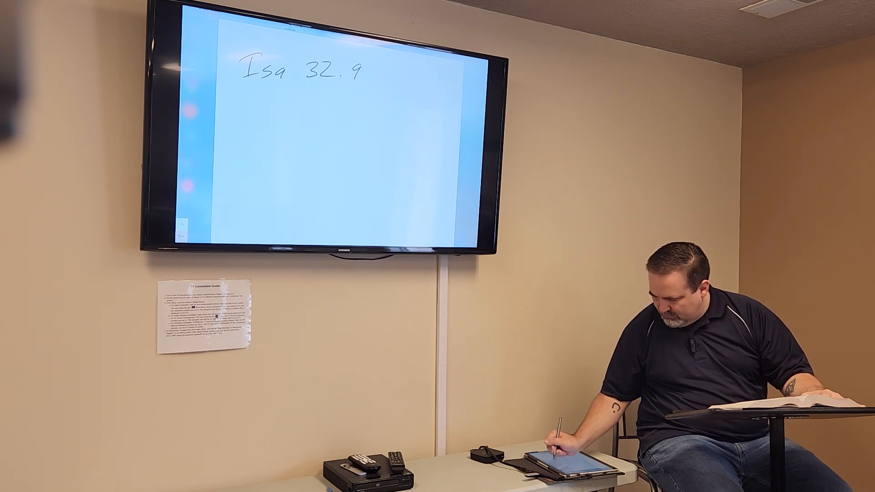
{"action": "type", "text": "-20"}
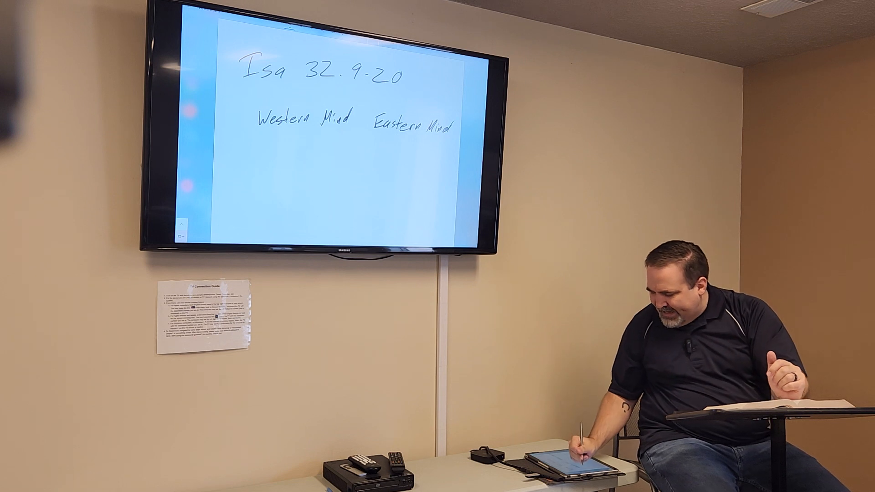
{"action": "type", "text": "Precision"}
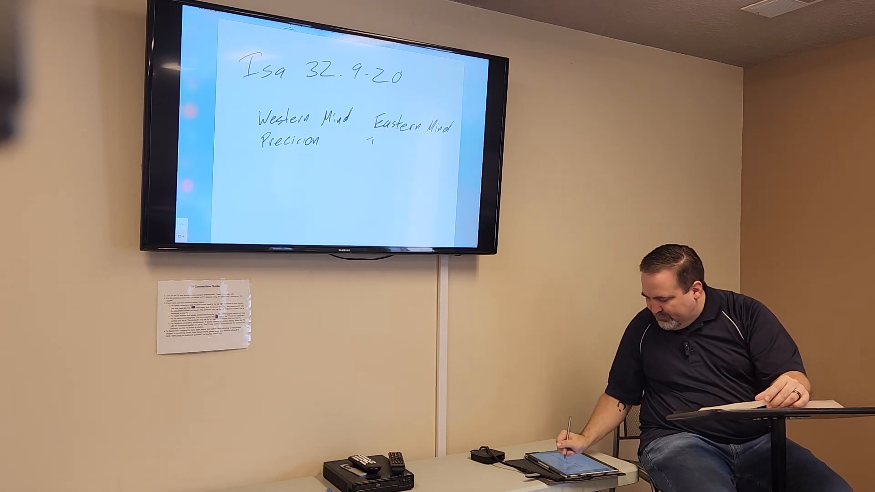
{"action": "type", "text": "Imac"}
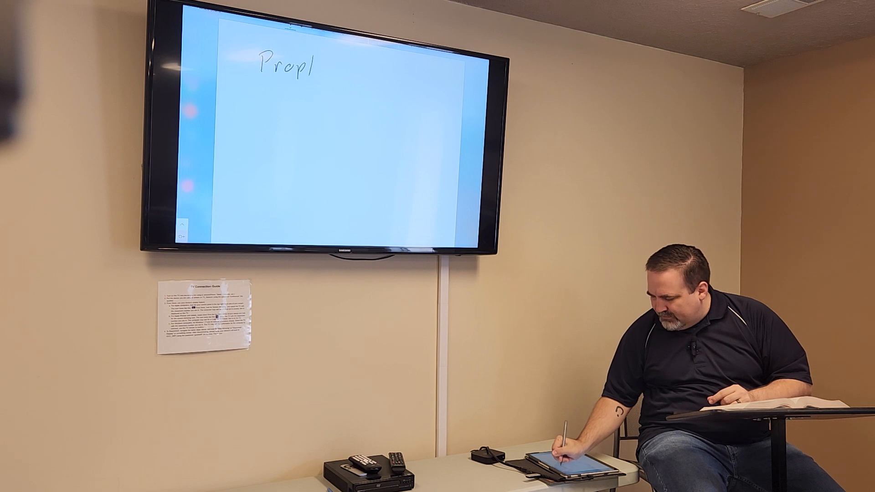
{"action": "type", "text": "hecy"}
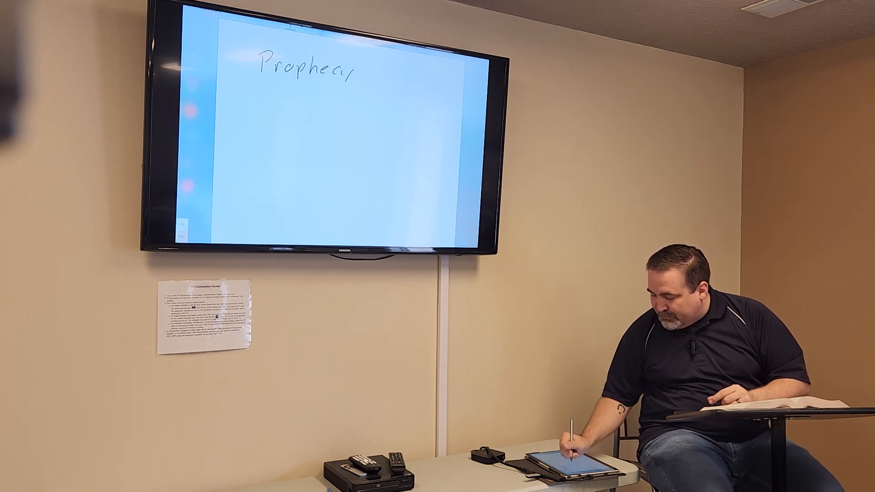
{"action": "type", "text": "Sermon → l"}
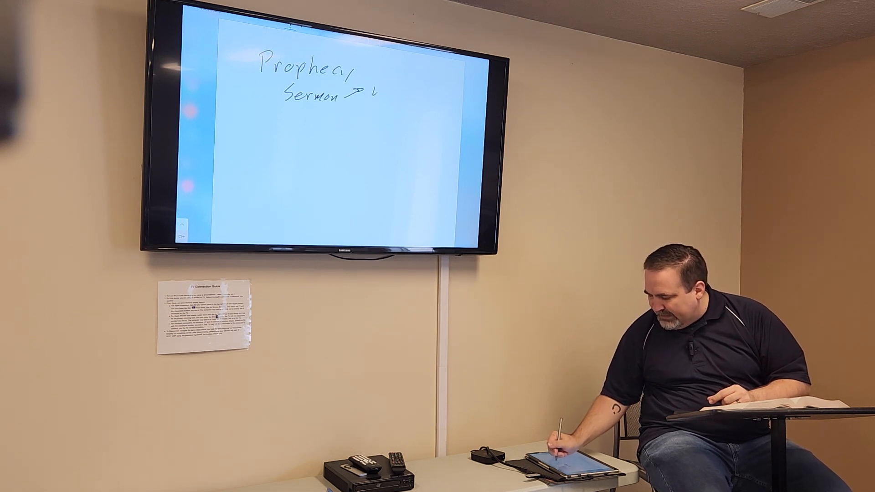
{"action": "type", "text": "Worship"}
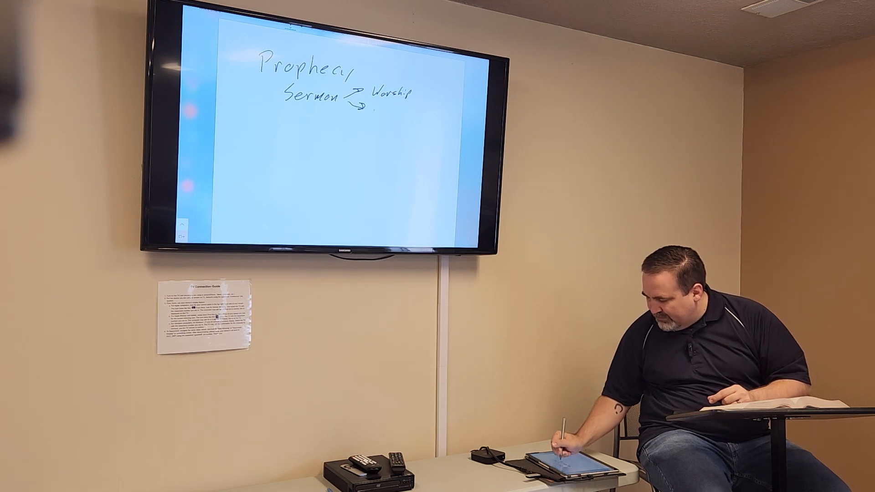
{"action": "type", "text": "Repentance"}
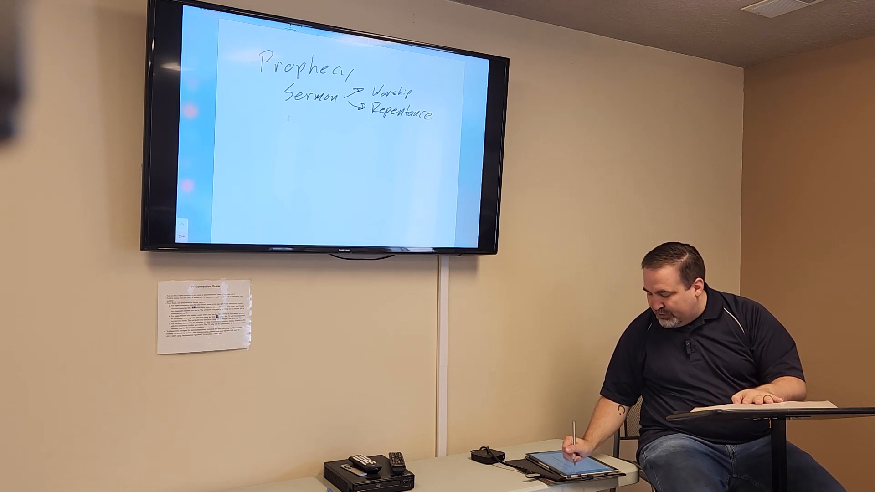
{"action": "type", "text": "Past →"}
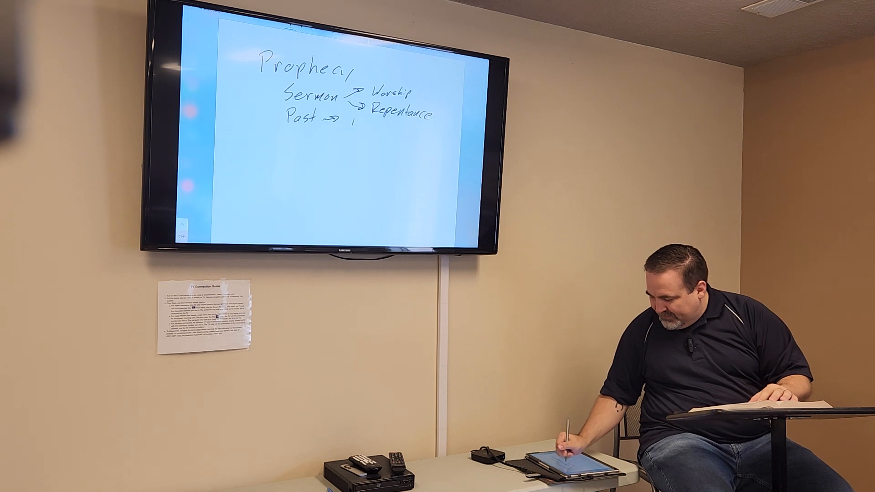
{"action": "type", "text": "Event"}
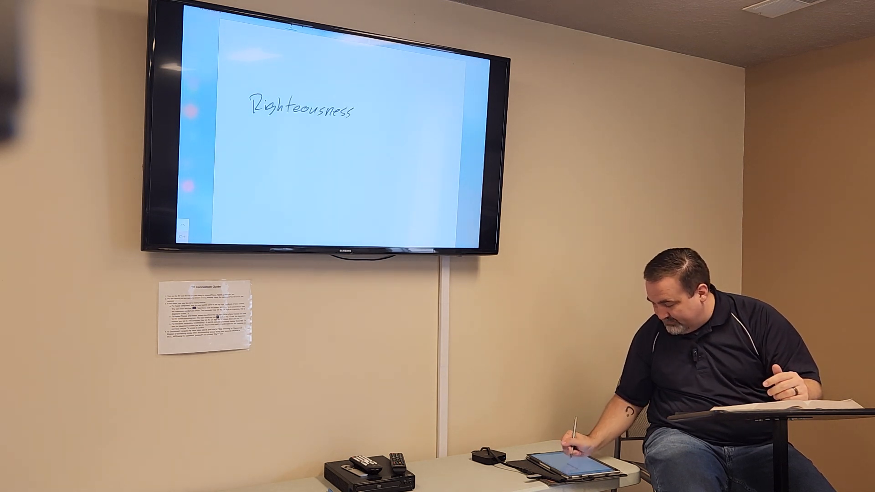
{"action": "type", "text": "Ju"}
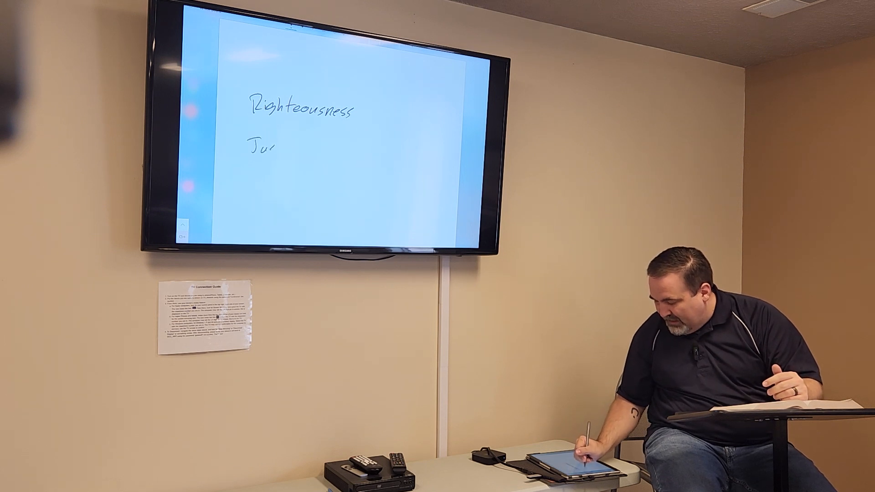